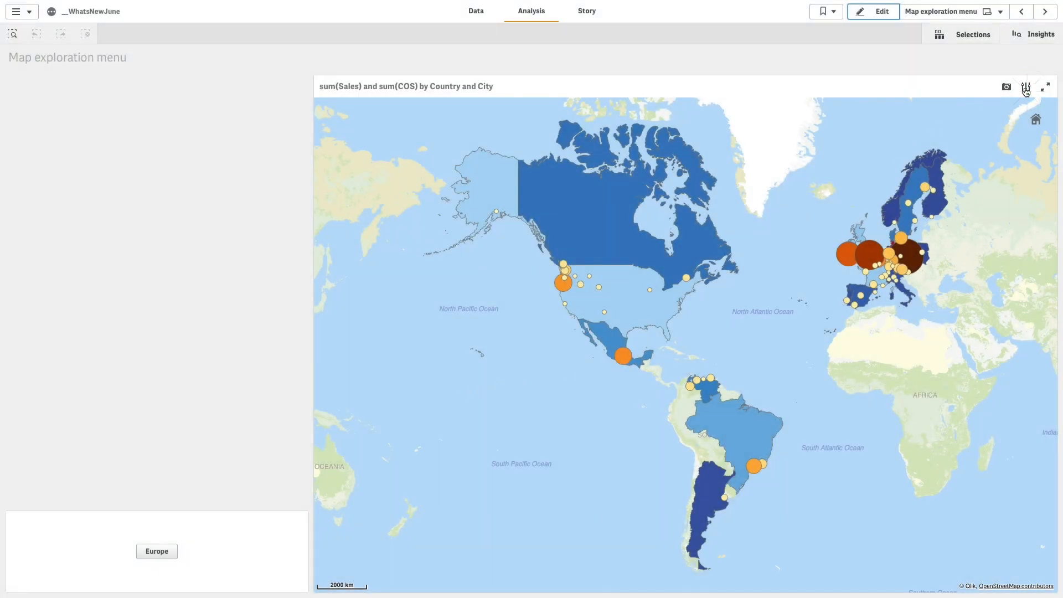
Open the map chart's exploration menu to show the City and Country layers
{"action": "left_click", "coordinate": [1026, 86]}
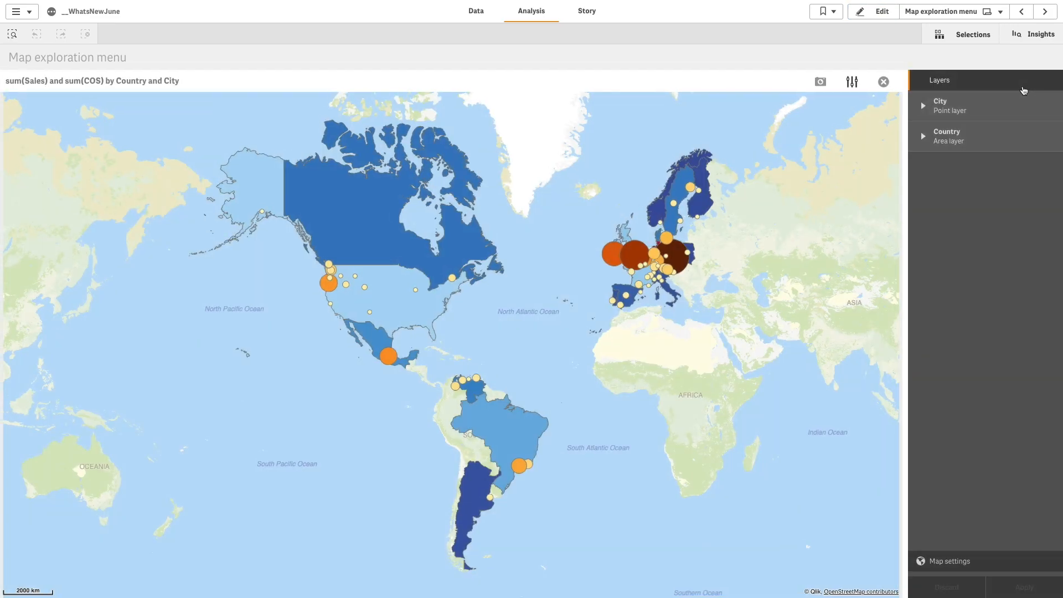
Expand the City layer settings and toggle the city bubble layer off and back on
{"action": "left_click", "coordinate": [939, 105]}
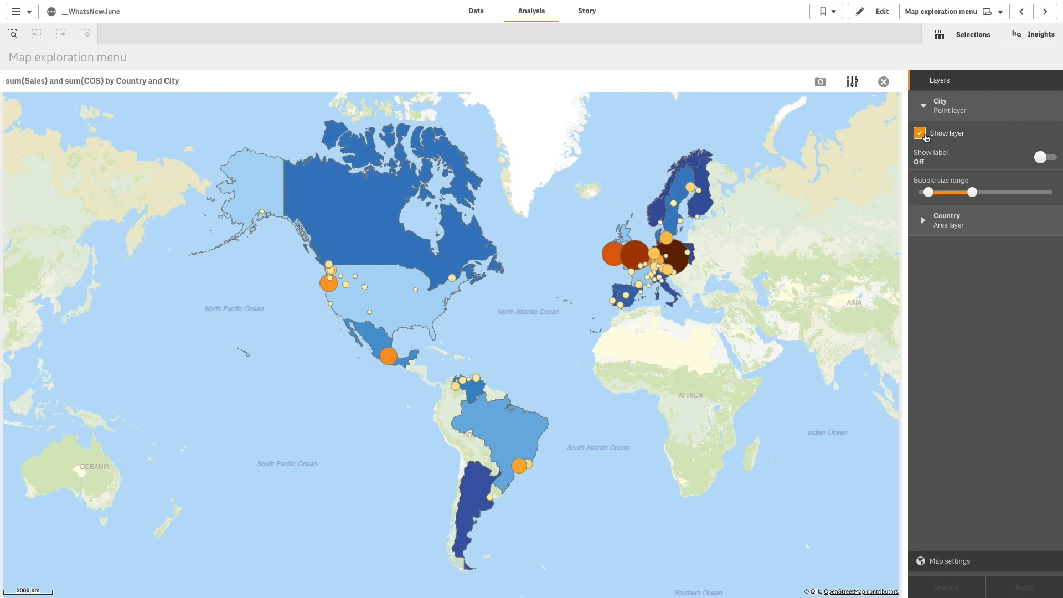
{"action": "left_click", "coordinate": [921, 133]}
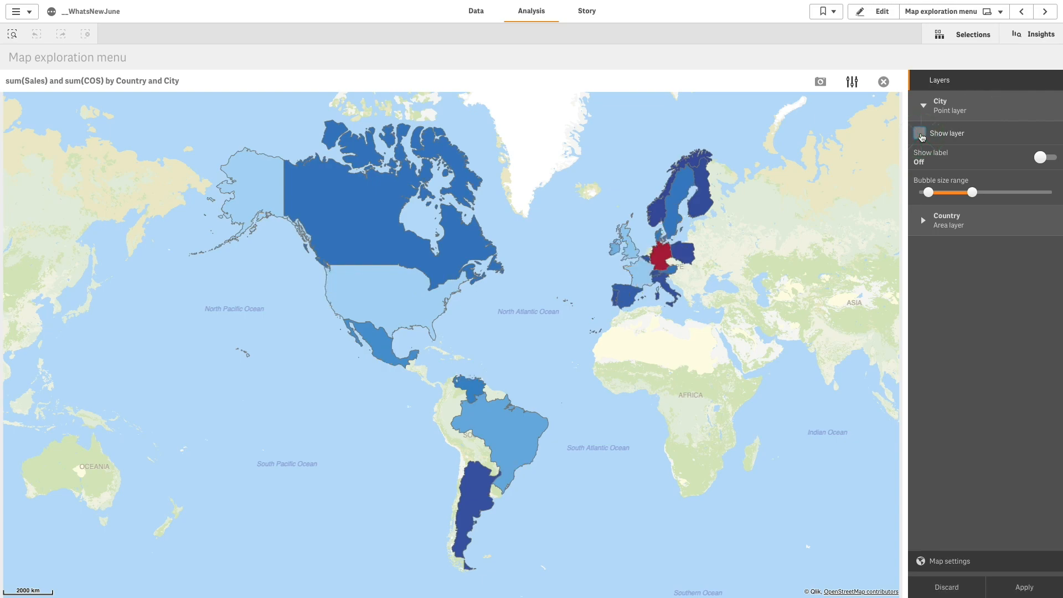
{"action": "left_click", "coordinate": [920, 133]}
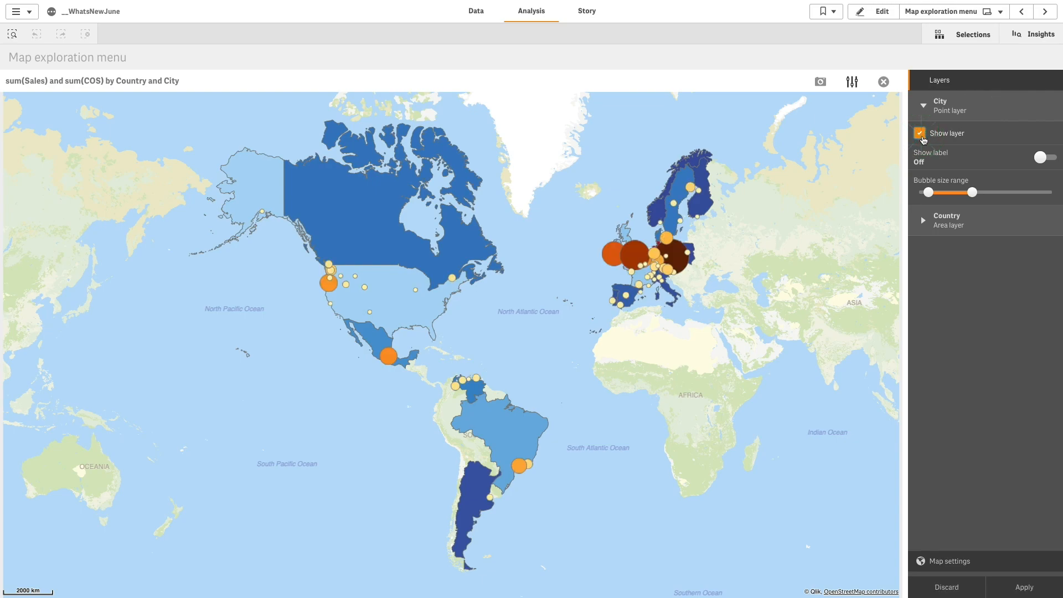
Widen the City layer's bubble size range, then briefly show and hide city labels
{"action": "left_click_drag", "start_coordinate": [971, 192], "coordinate": [985, 192]}
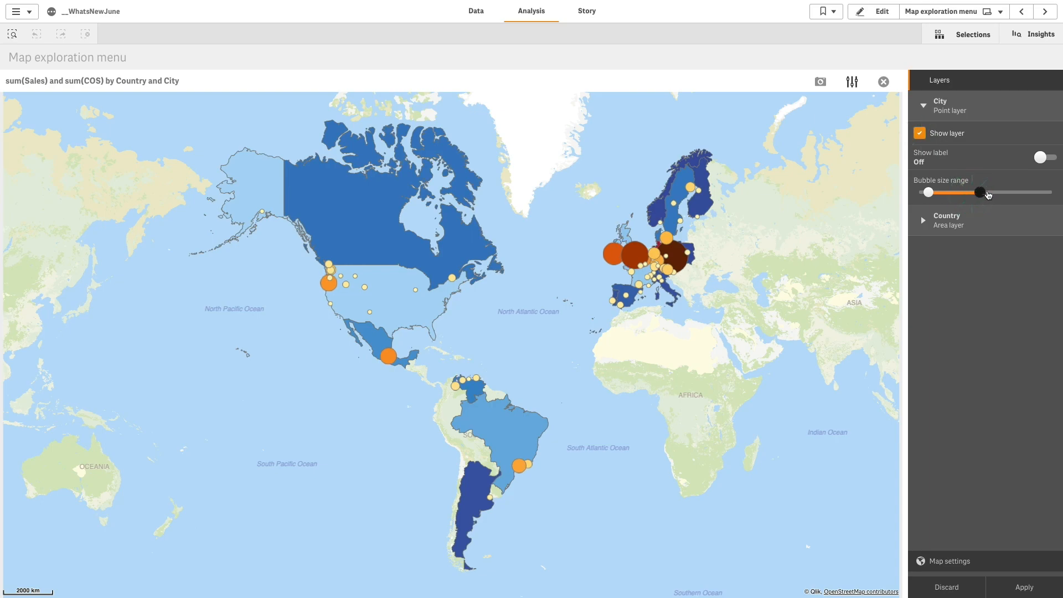
{"action": "left_click_drag", "start_coordinate": [984, 192], "coordinate": [984, 193]}
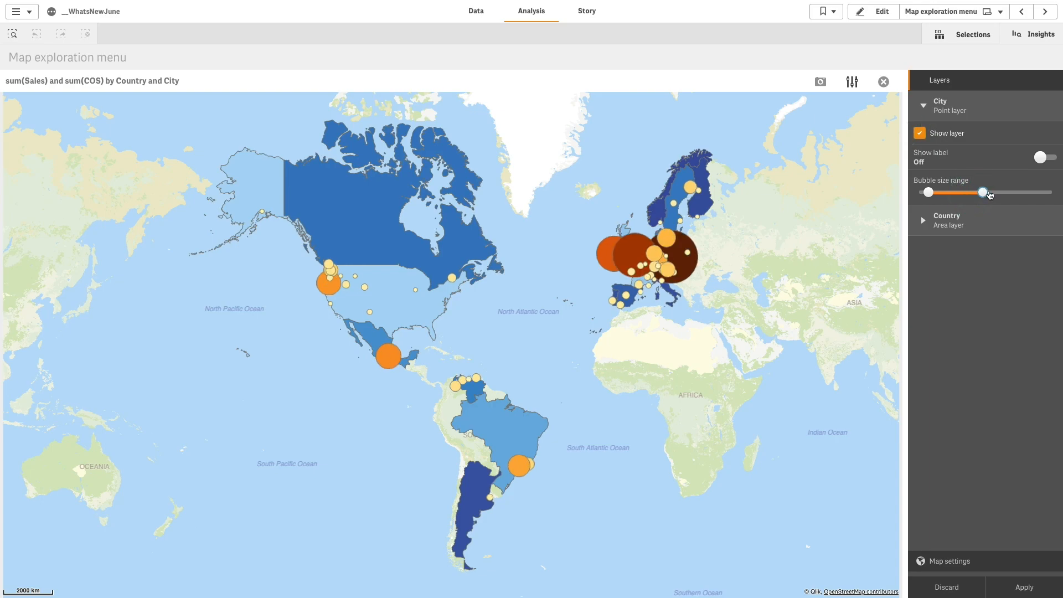
{"action": "left_click", "coordinate": [1043, 157]}
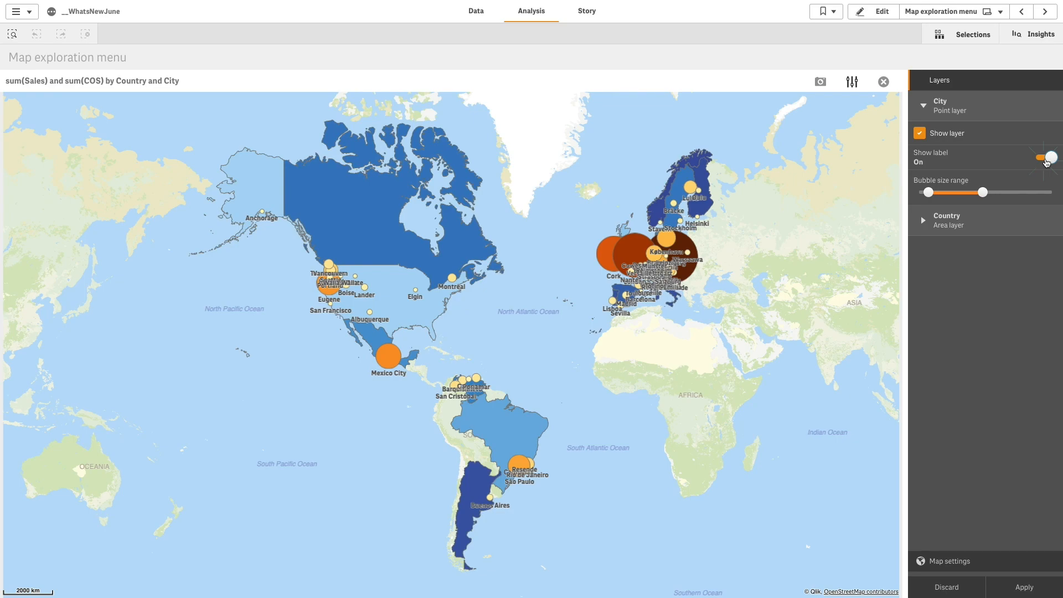
{"action": "left_click", "coordinate": [1045, 157]}
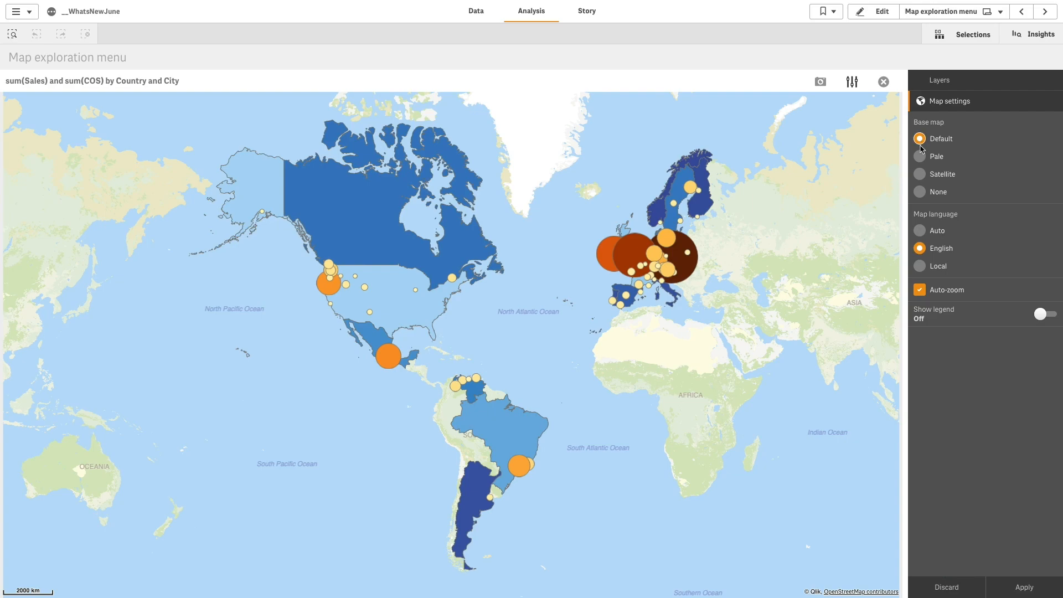
Set the base map to Satellite with English labels, keeping auto-zoom enabled
{"action": "left_click", "coordinate": [919, 175]}
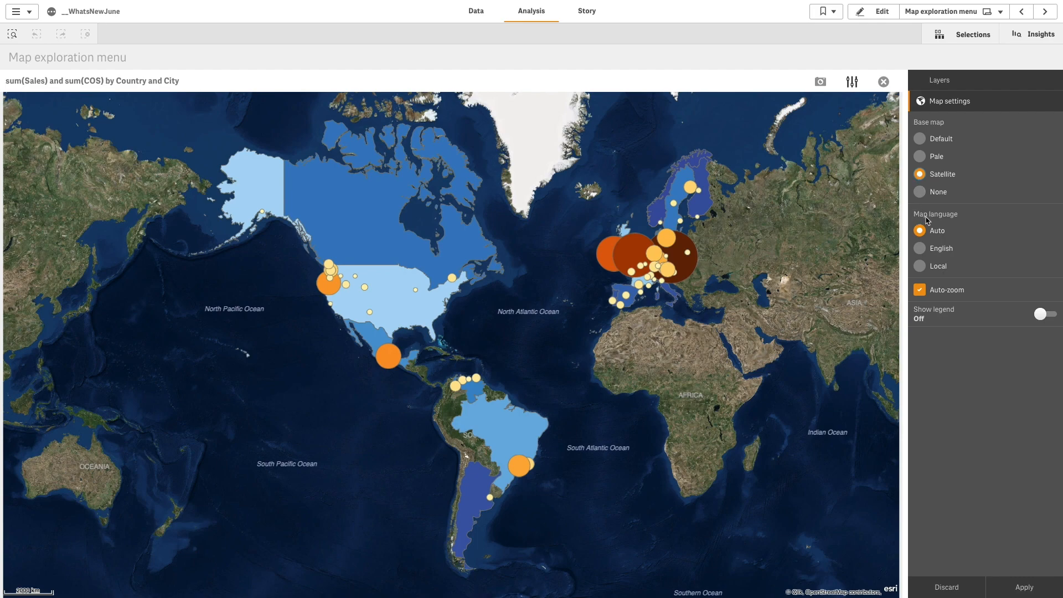
{"action": "left_click", "coordinate": [920, 248]}
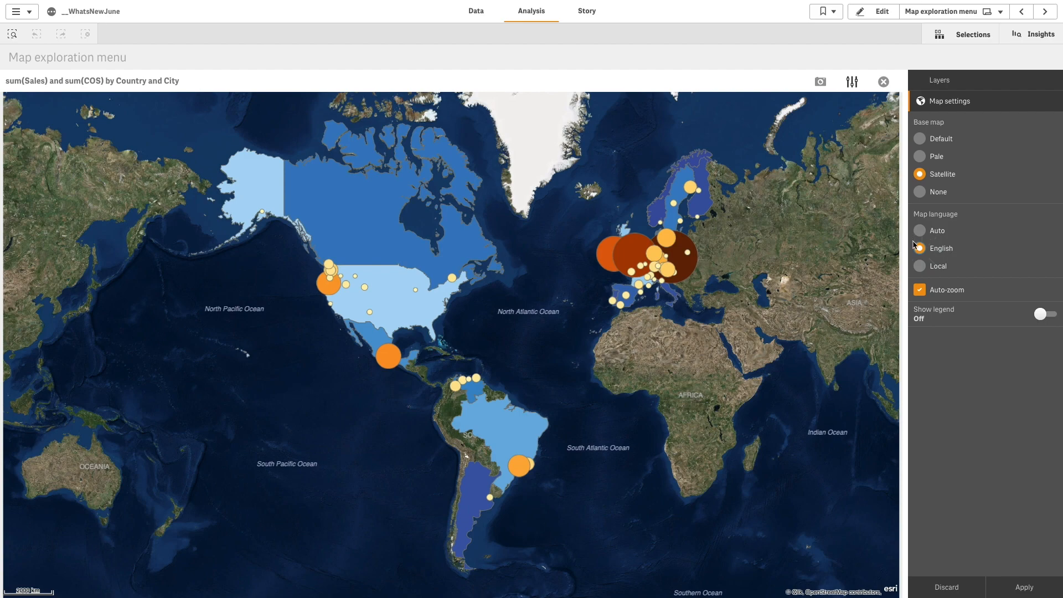
{"action": "left_click", "coordinate": [919, 290]}
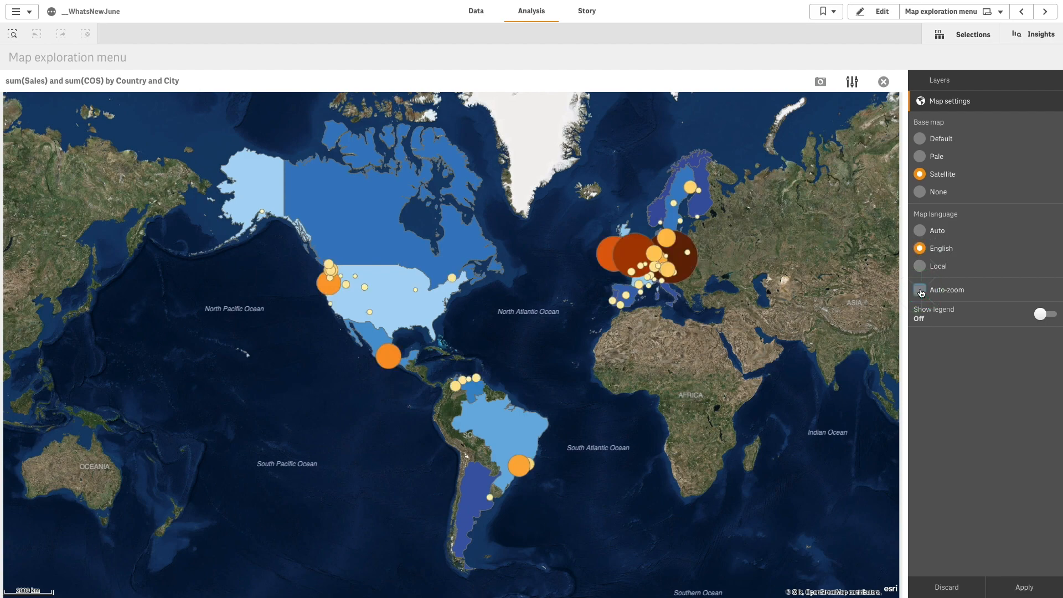
{"action": "left_click", "coordinate": [919, 289]}
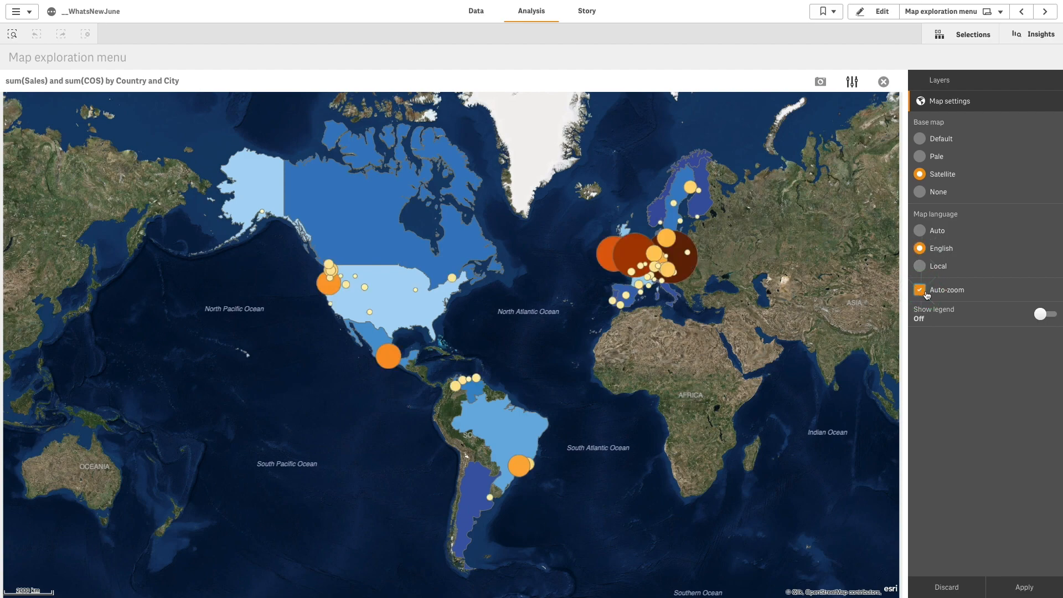
{"action": "mouse_move", "coordinate": [1042, 314]}
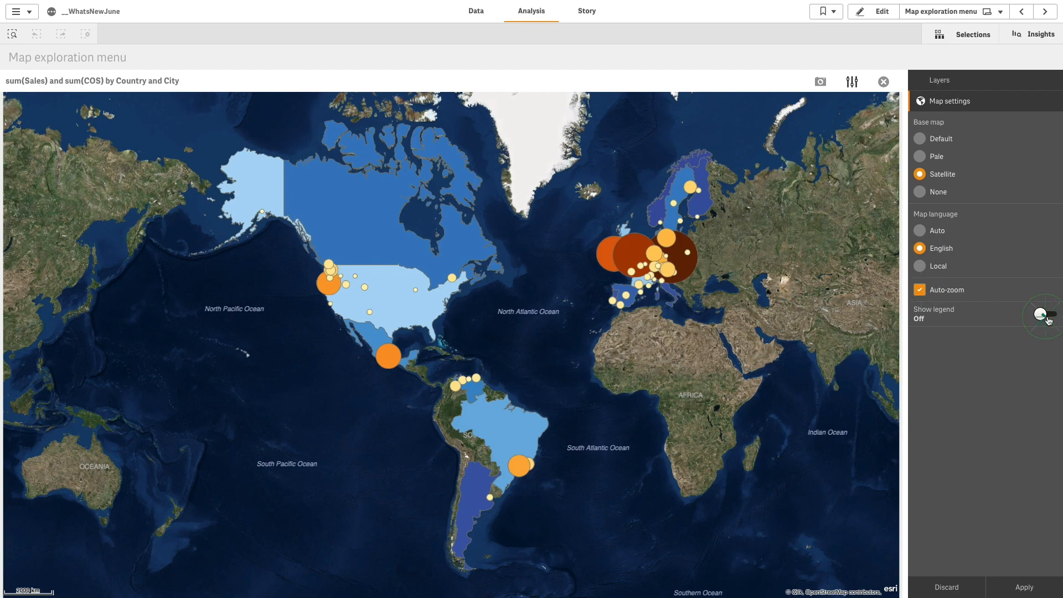
Turn on the map legend, then apply and confirm the exploration changes
{"action": "left_click", "coordinate": [1047, 314]}
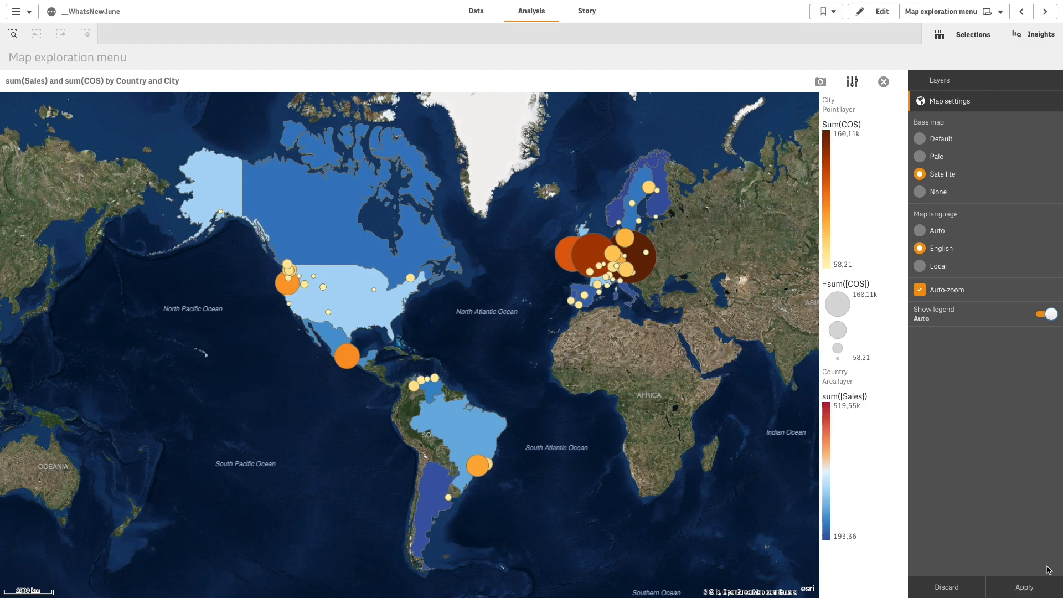
{"action": "left_click", "coordinate": [1023, 587]}
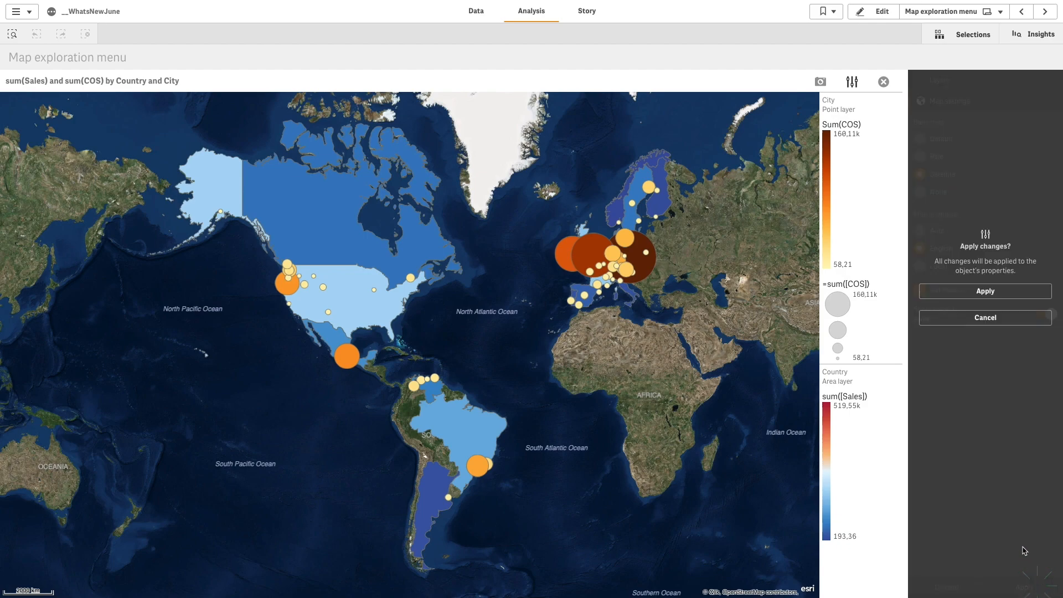
{"action": "left_click", "coordinate": [985, 291]}
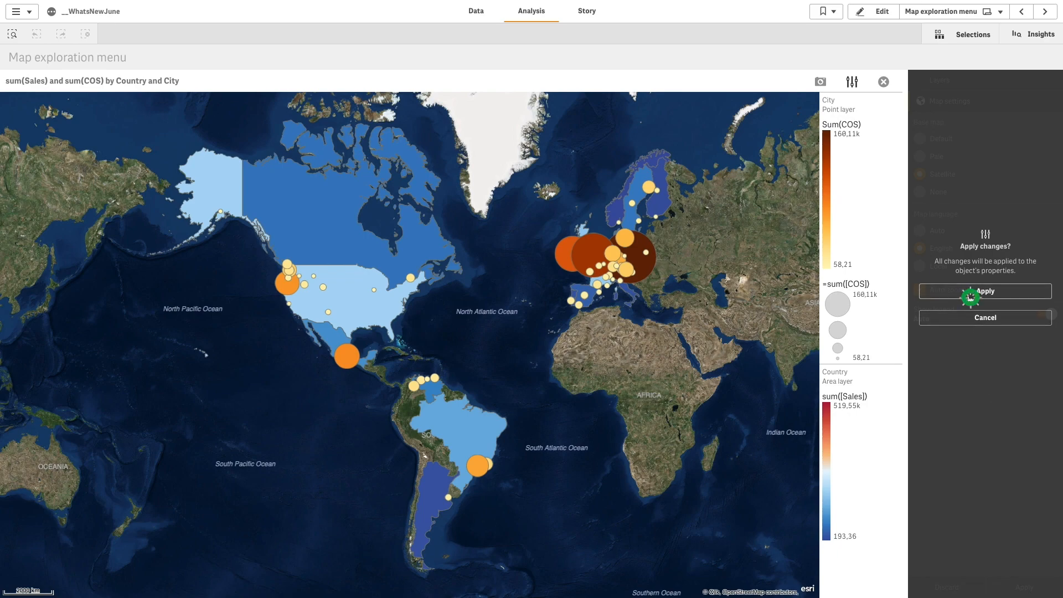
{"action": "left_click", "coordinate": [985, 290]}
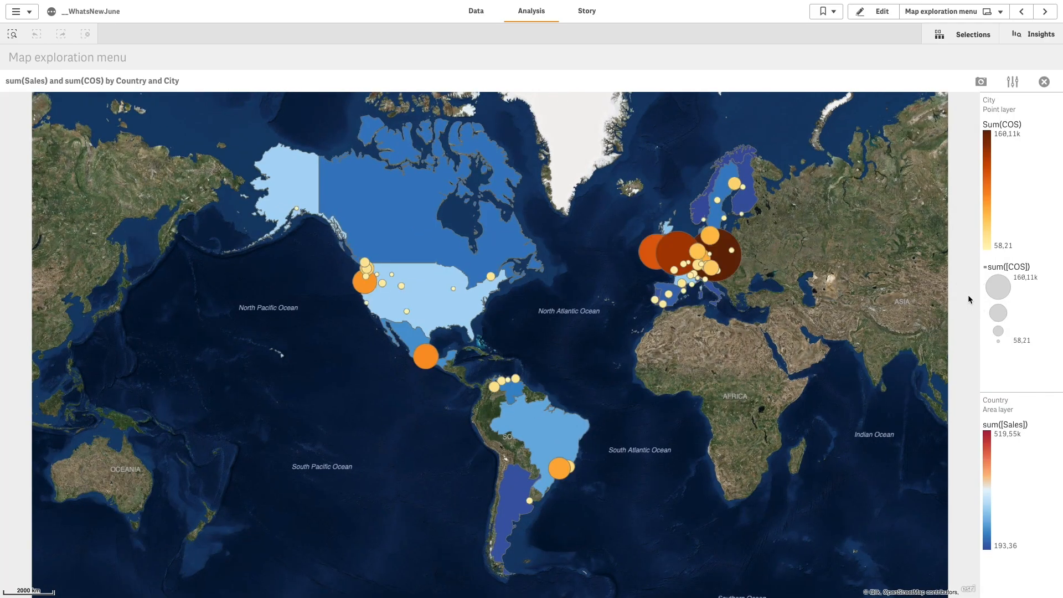